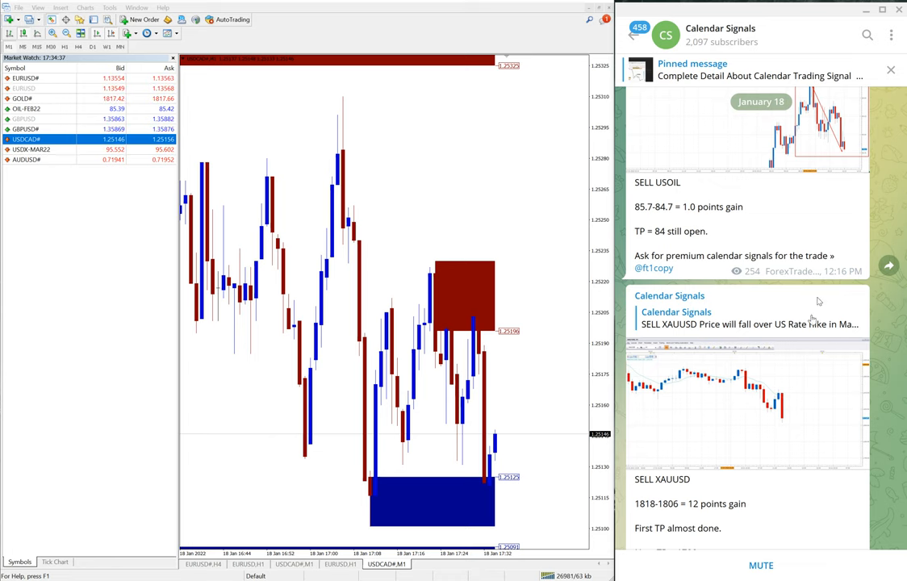
Step: Scroll the Calendar Signals channel back to the January 17 USOIL, XAUUSD, GBPUSD and USDCAD signals
scroll(down, 3)
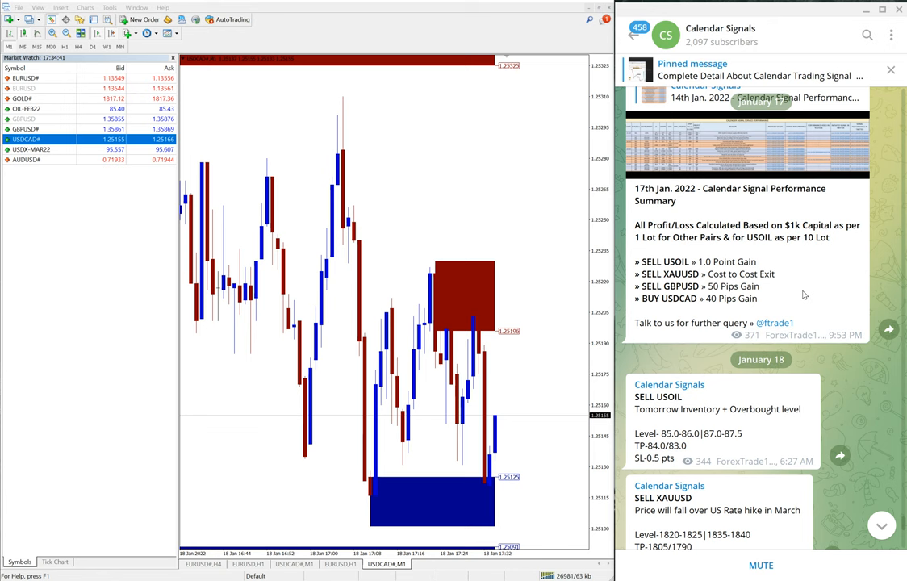
scroll(down, 3)
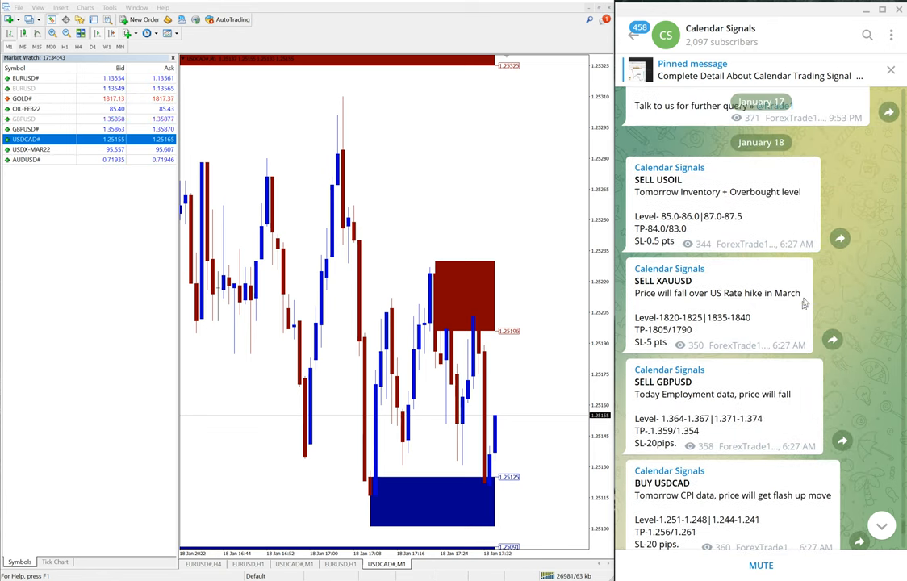
scroll(down, 3)
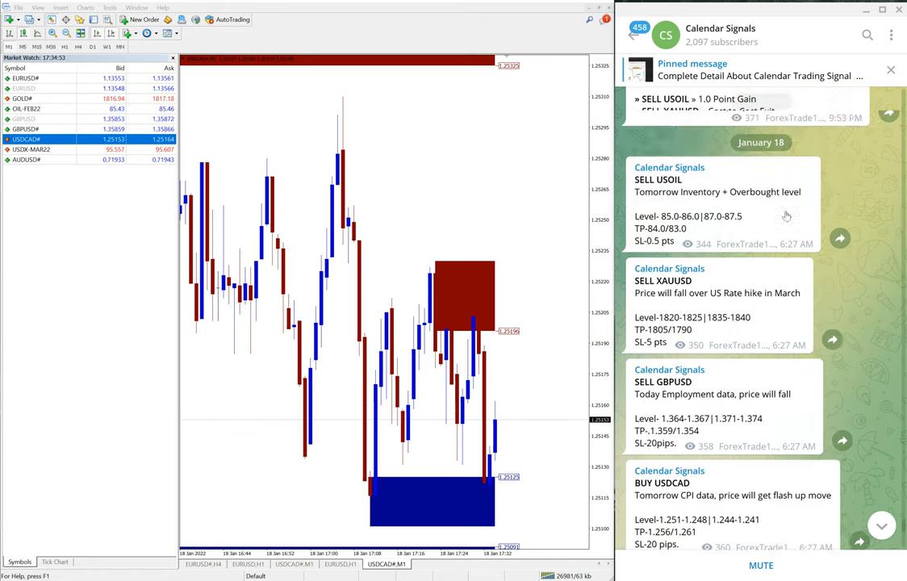
scroll(down, 3)
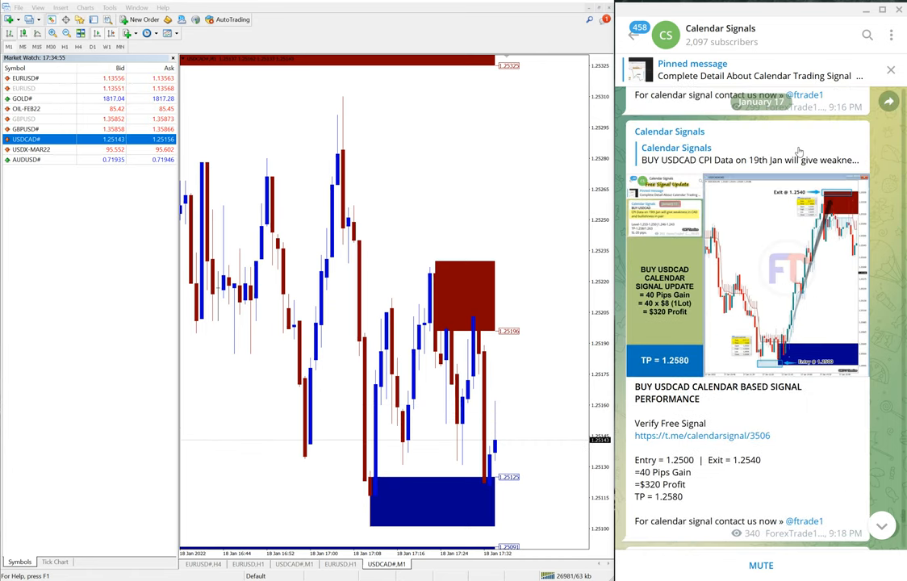
scroll(down, 3)
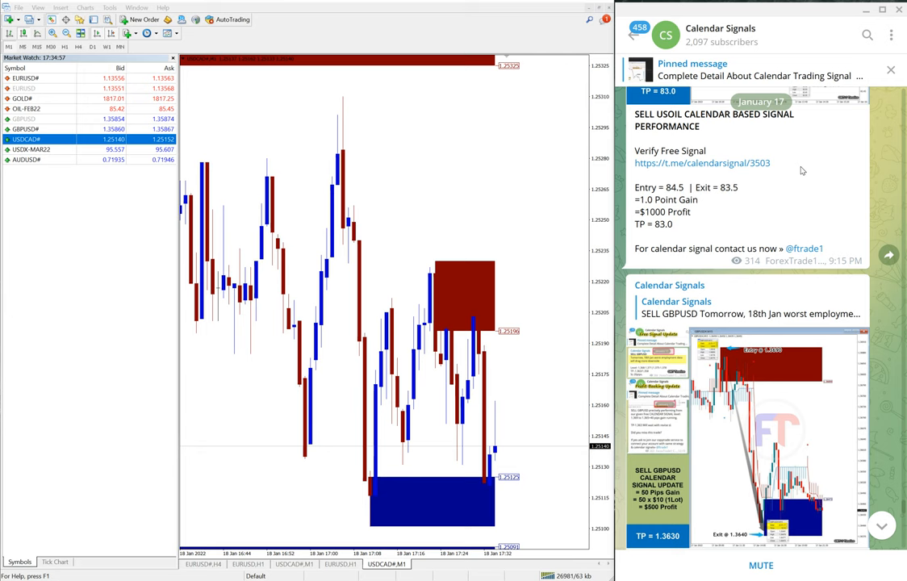
scroll(down, 3)
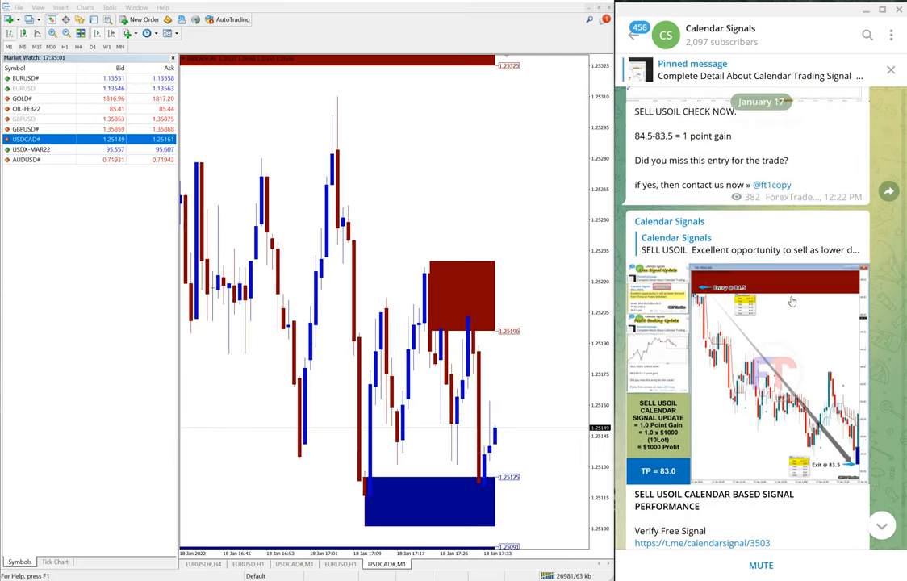
scroll(down, 3)
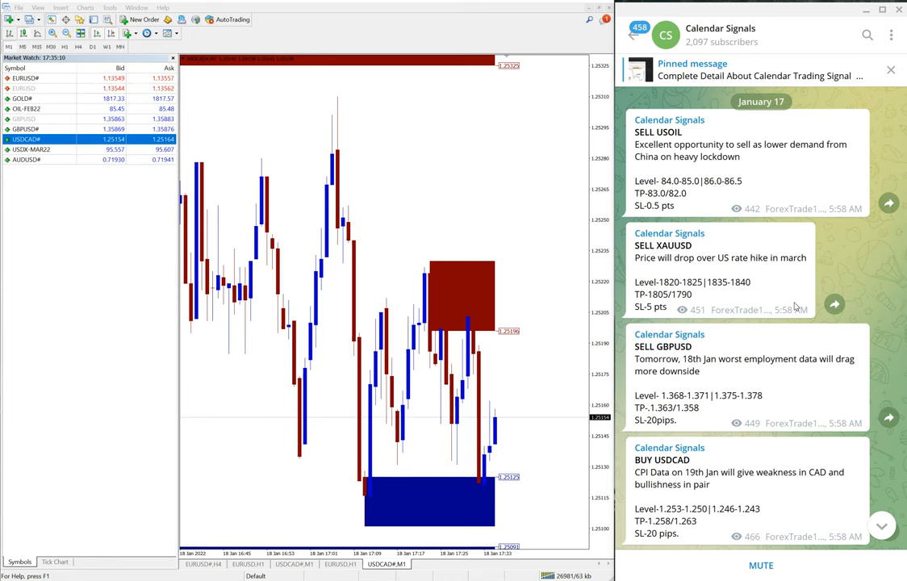
Step: Show the Calendar Signals channel info with its t.me link, description and subscriber count
click(720, 36)
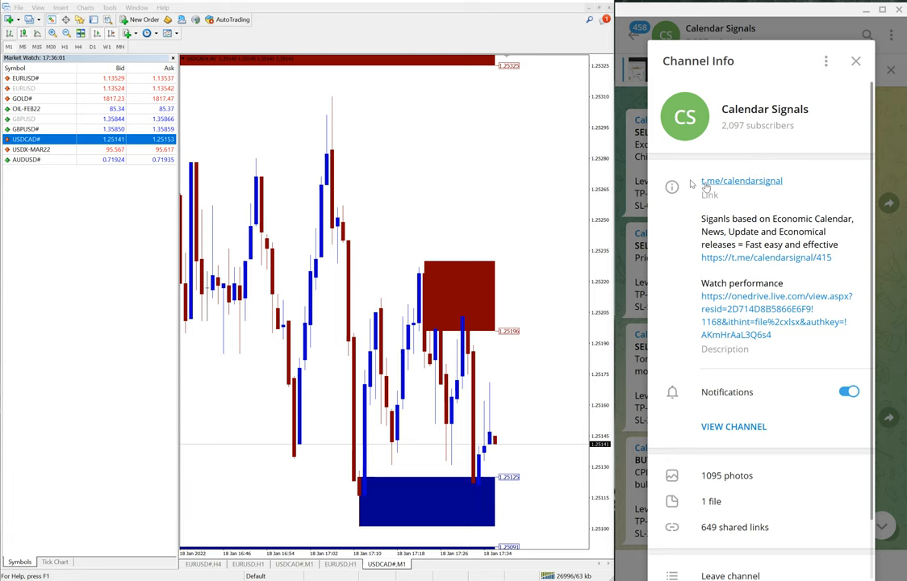
mouse_move(825, 158)
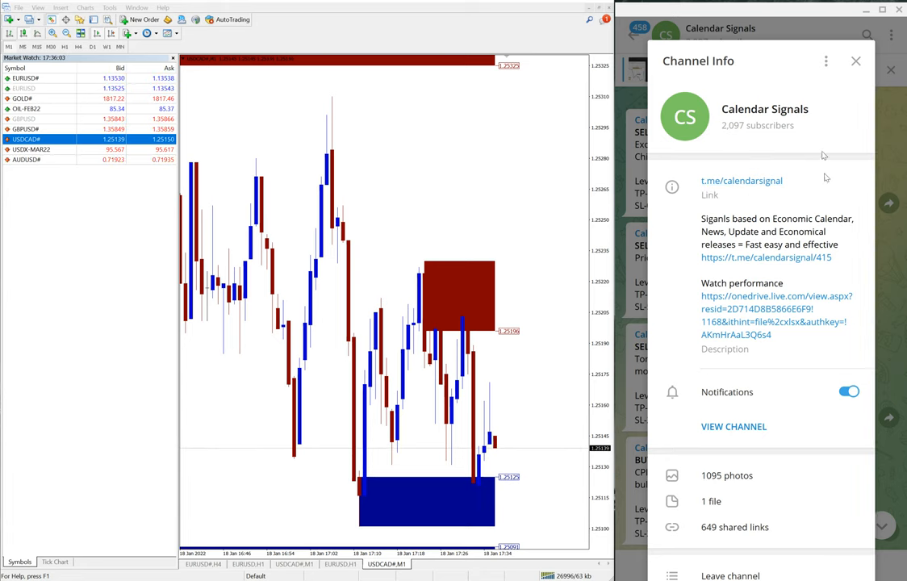
Step: Dismiss the channel info and return to the January 17 signals feed beside the USDCAD chart
click(855, 61)
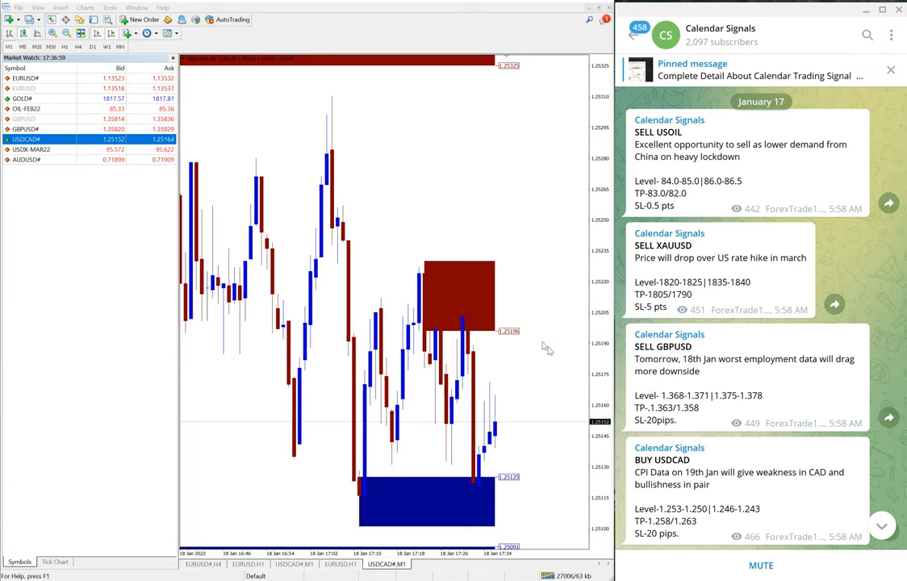
scroll(down, 3)
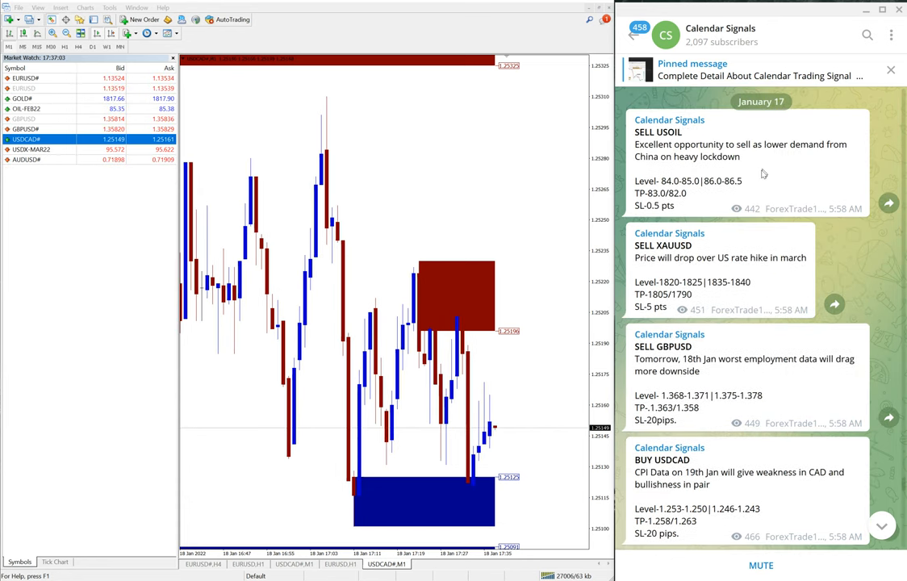
click(719, 29)
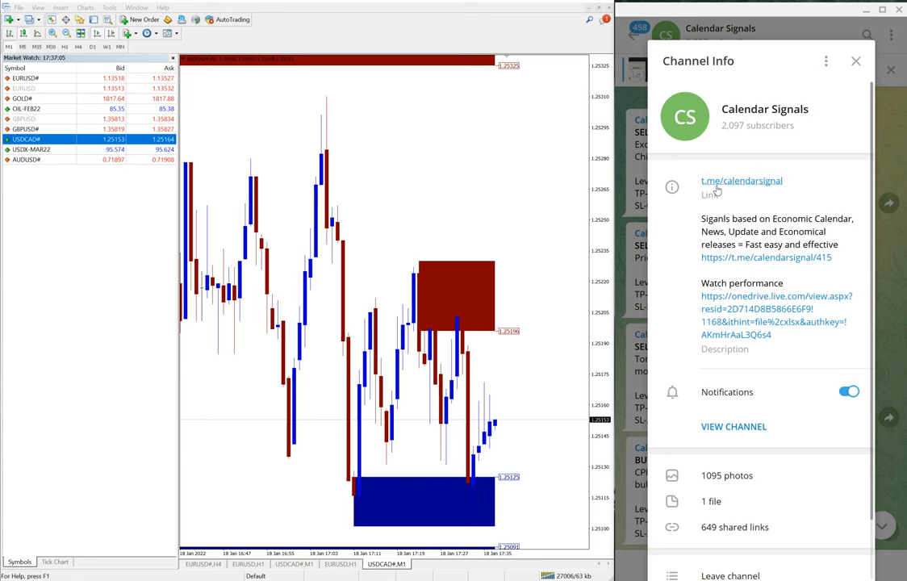
mouse_move(863, 78)
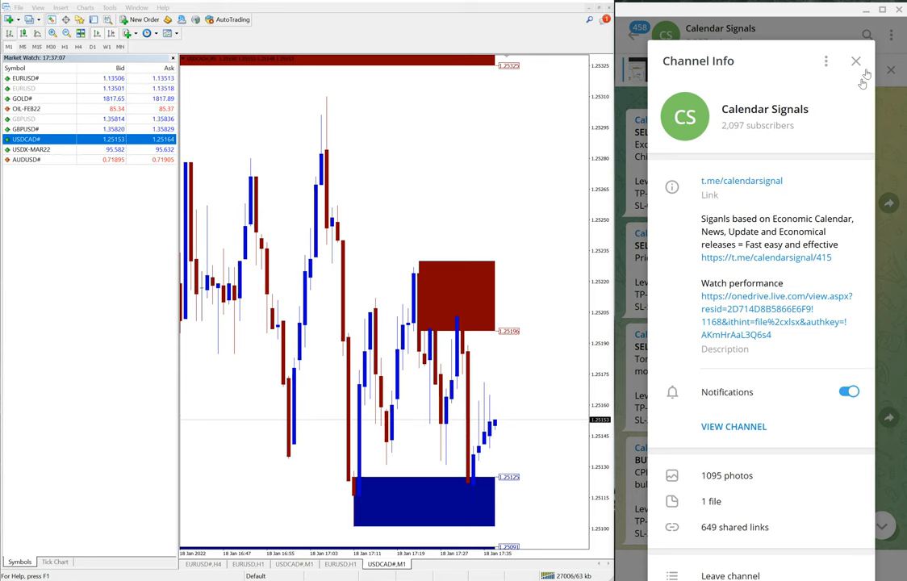
click(856, 62)
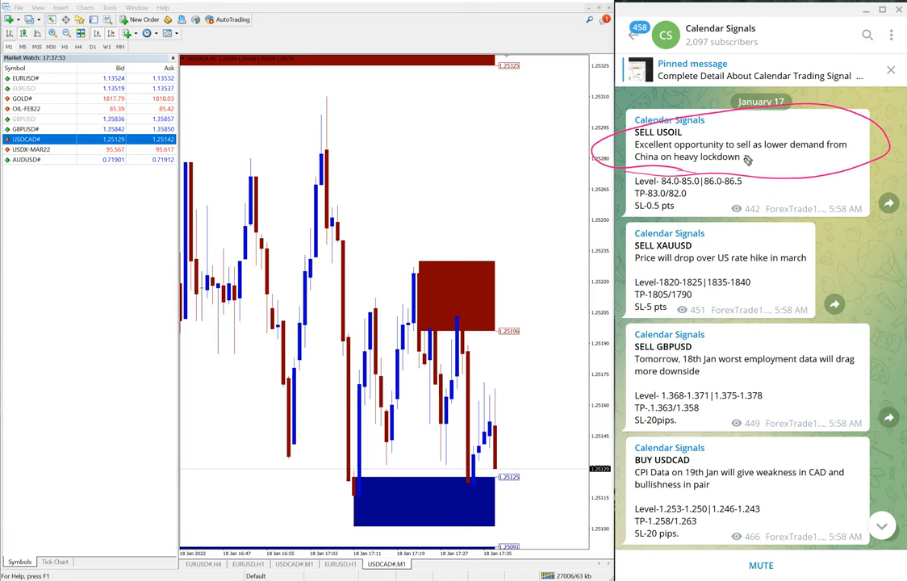
mouse_move(645, 175)
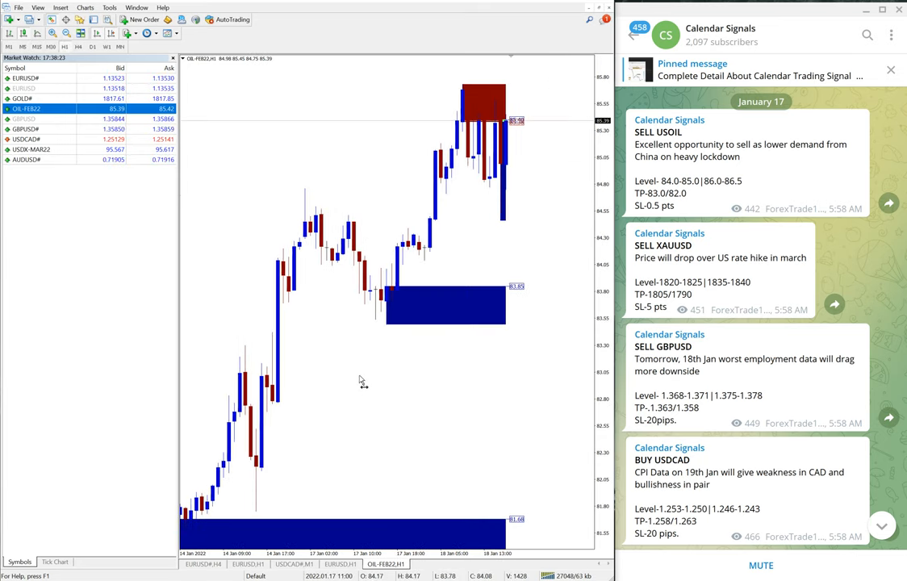
Step: Scroll to the SELL USOIL CHECK NOW result: 84.5 to 83.5, one point gained
scroll(down, 3)
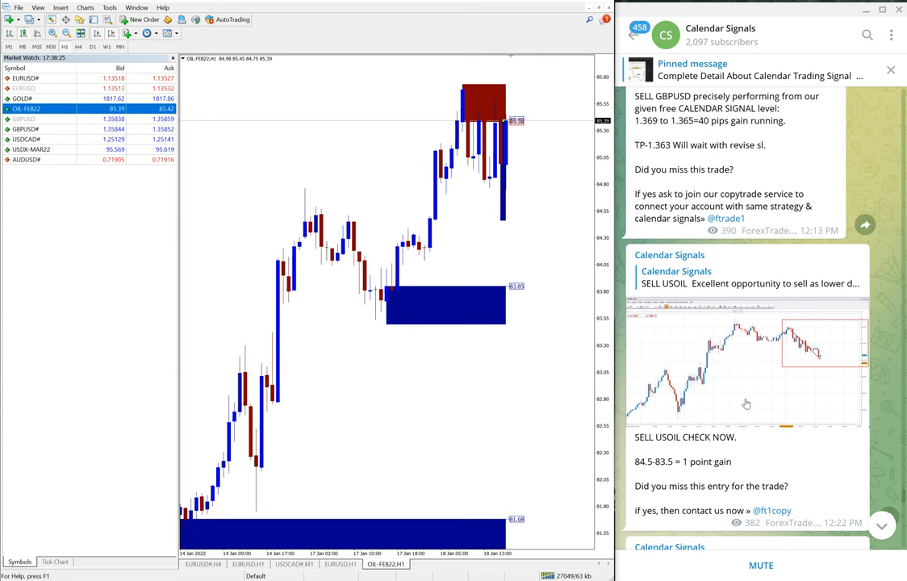
scroll(down, 3)
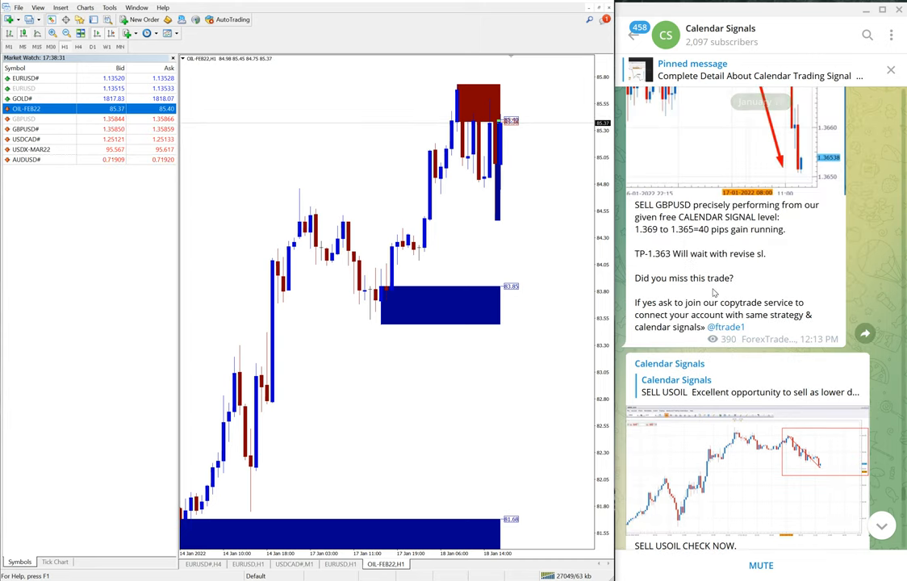
scroll(down, 3)
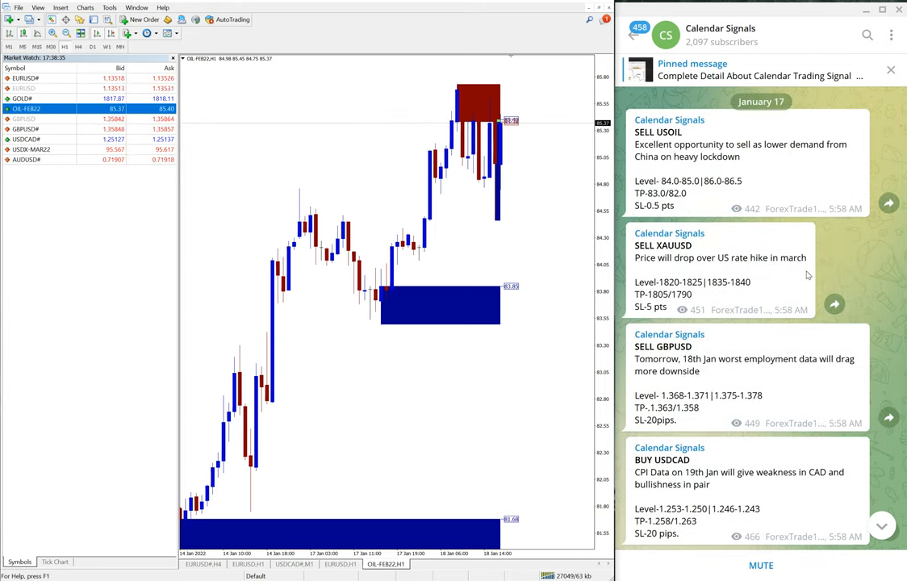
scroll(down, 3)
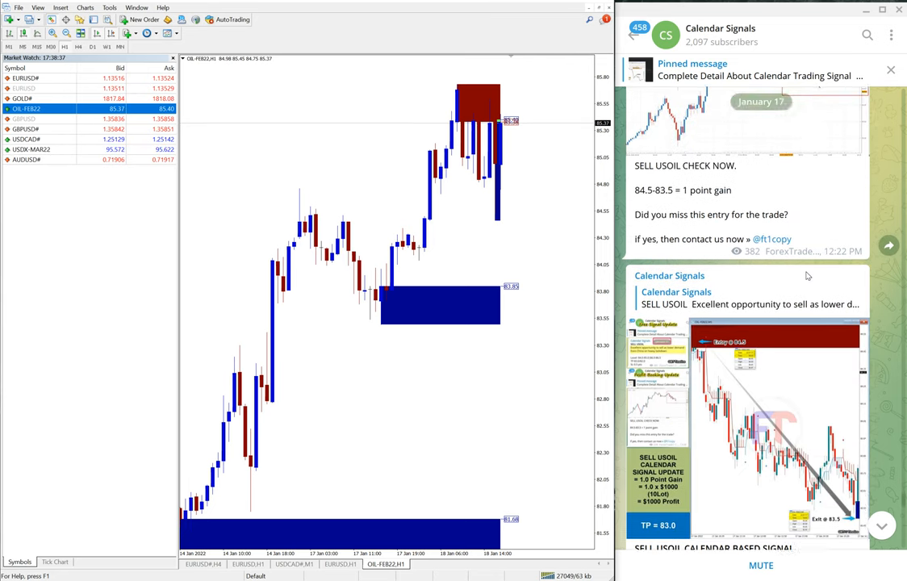
scroll(down, 3)
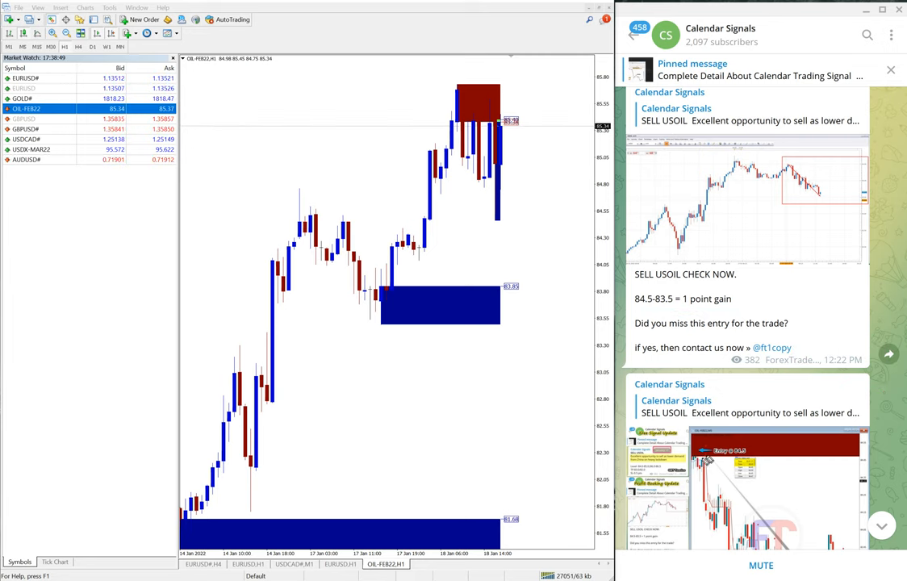
Step: Scroll past the USOIL, GBPUSD and USDCAD results to the 17th Jan. 2022 performance summary
scroll(down, 3)
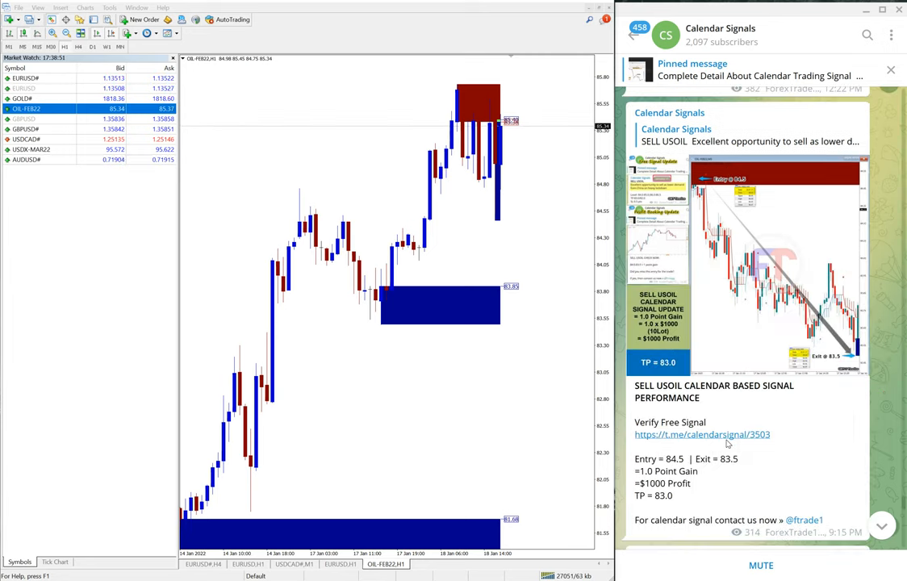
scroll(down, 3)
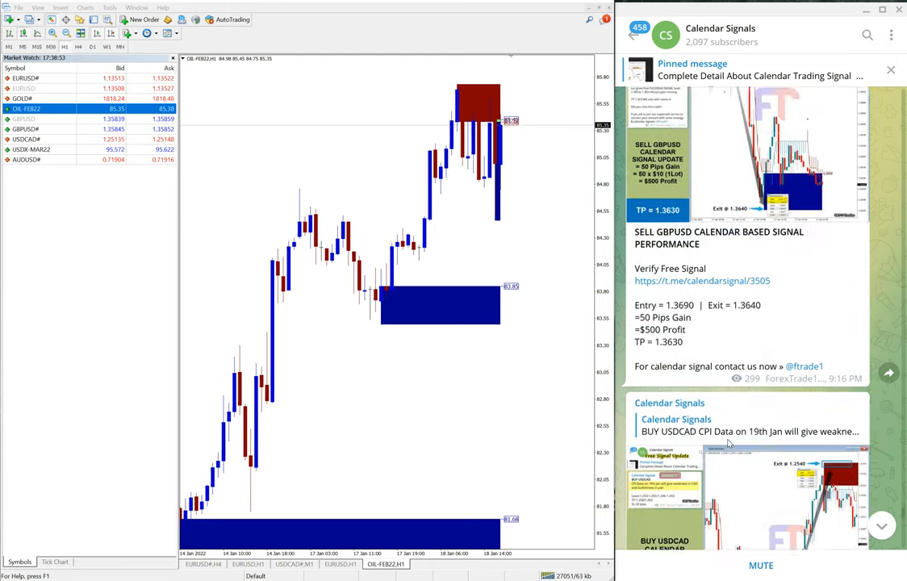
scroll(down, 3)
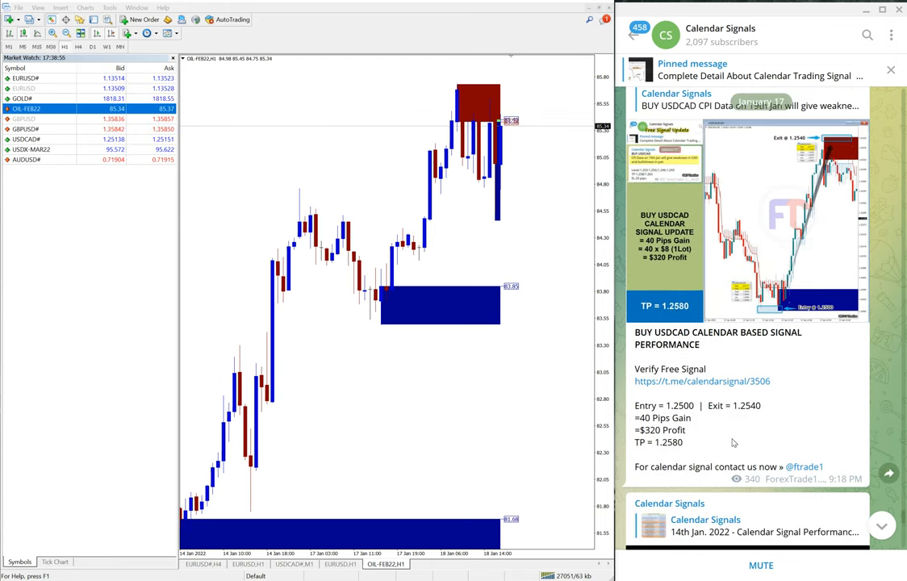
scroll(down, 3)
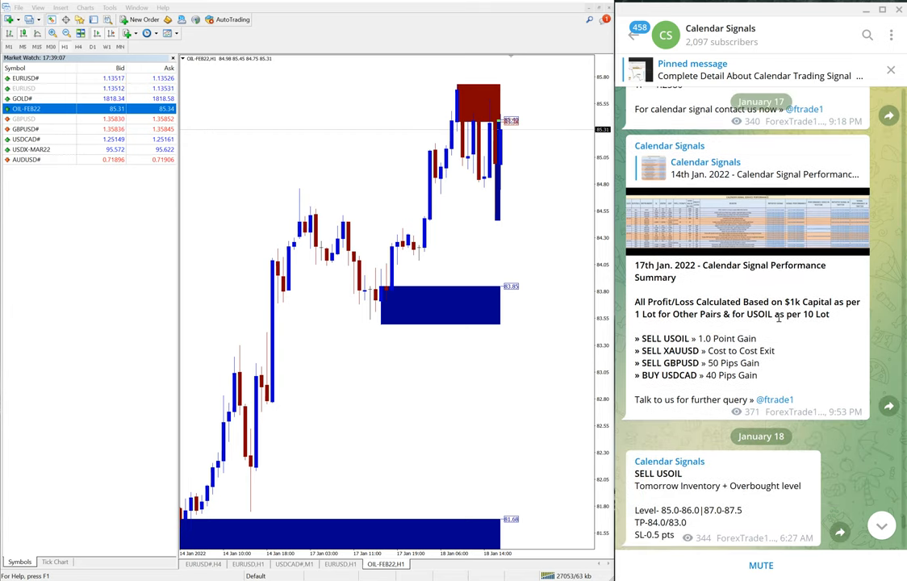
scroll(down, 3)
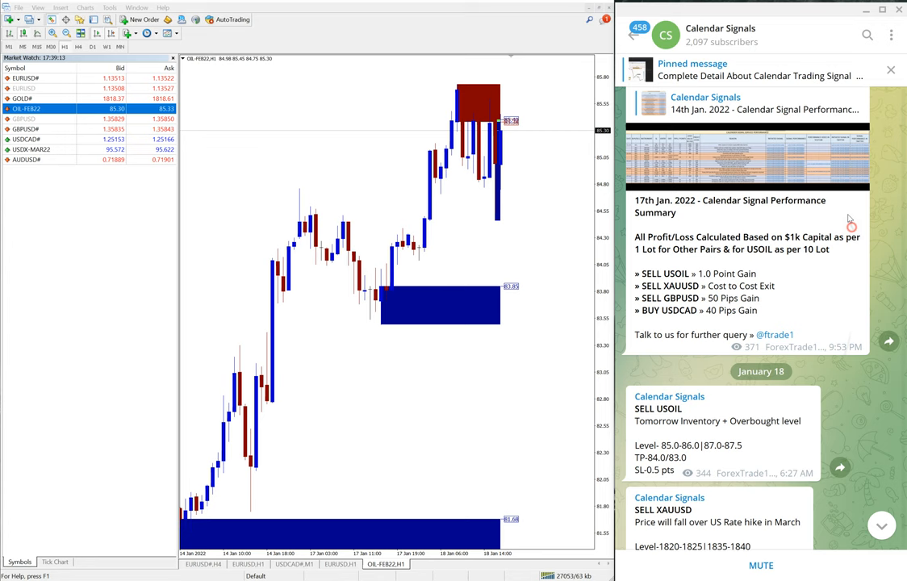
scroll(down, 3)
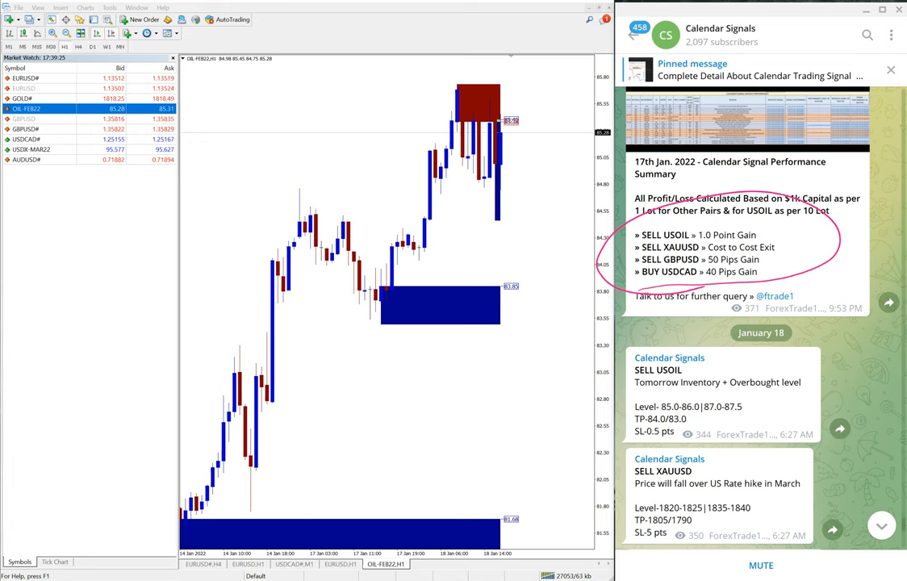
scroll(down, 3)
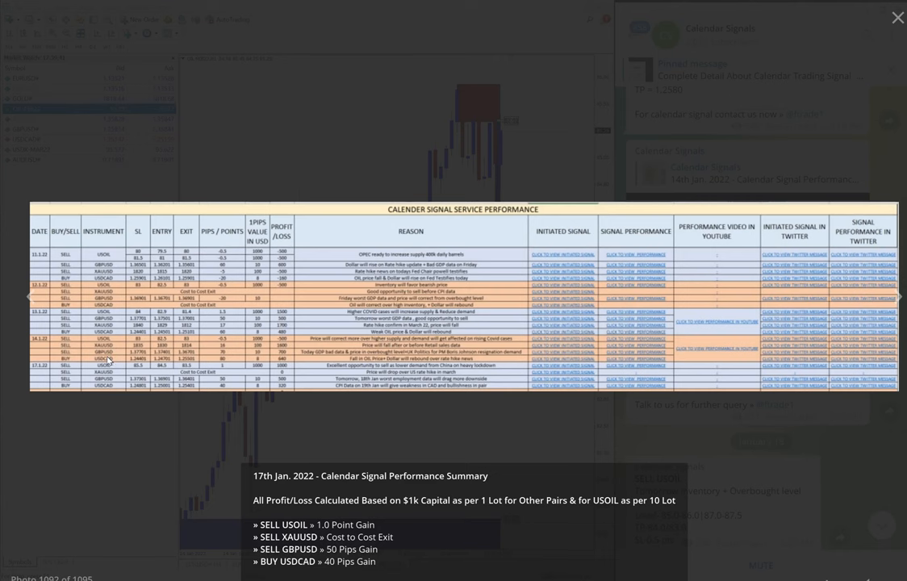
mouse_move(549, 399)
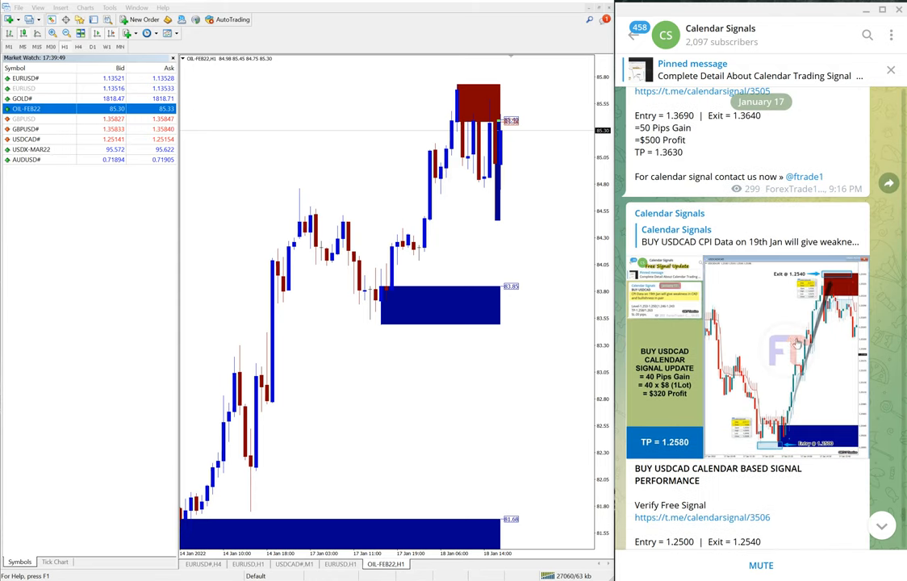
Step: Move the media viewer to the BUY USDCAD update image: 1.2500 to 1.2540, 40 pips, $320 profit
scroll(down, 3)
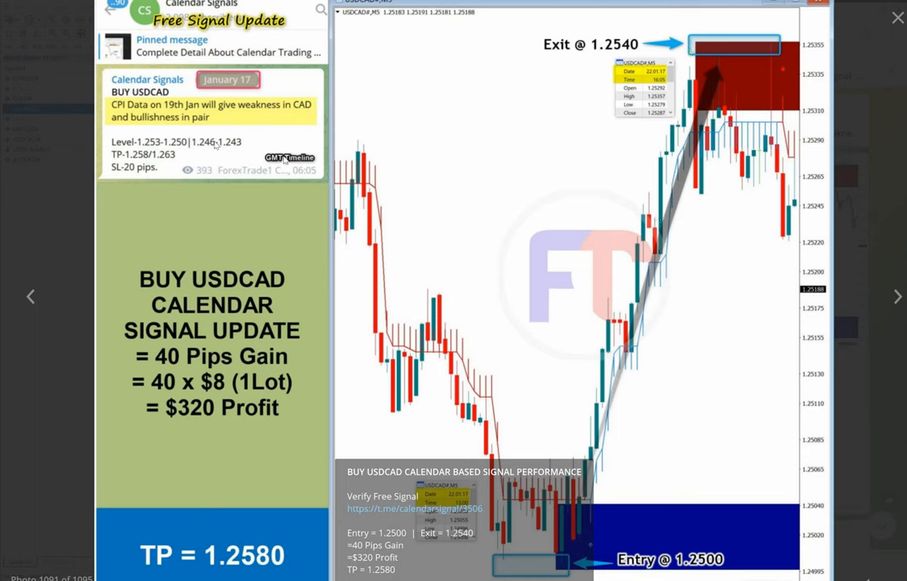
mouse_move(320, 181)
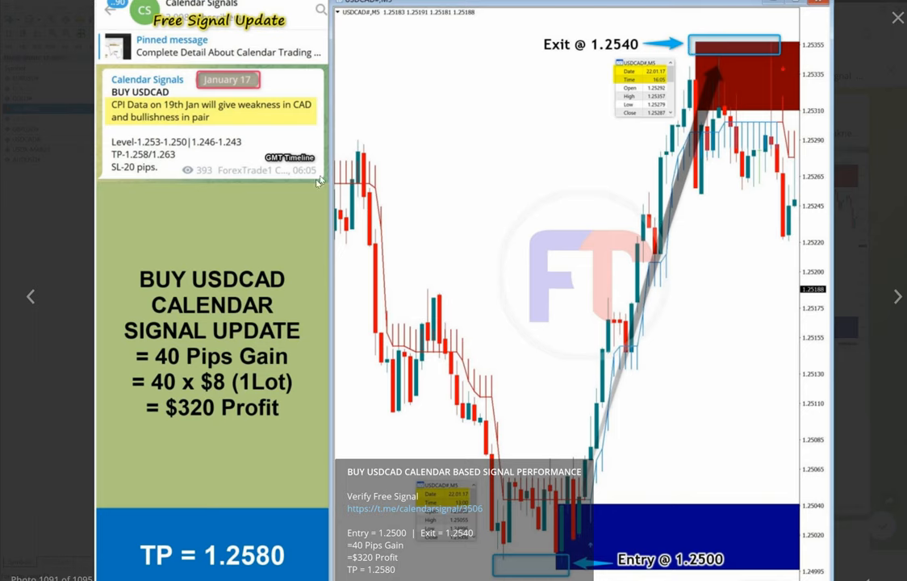
mouse_move(339, 122)
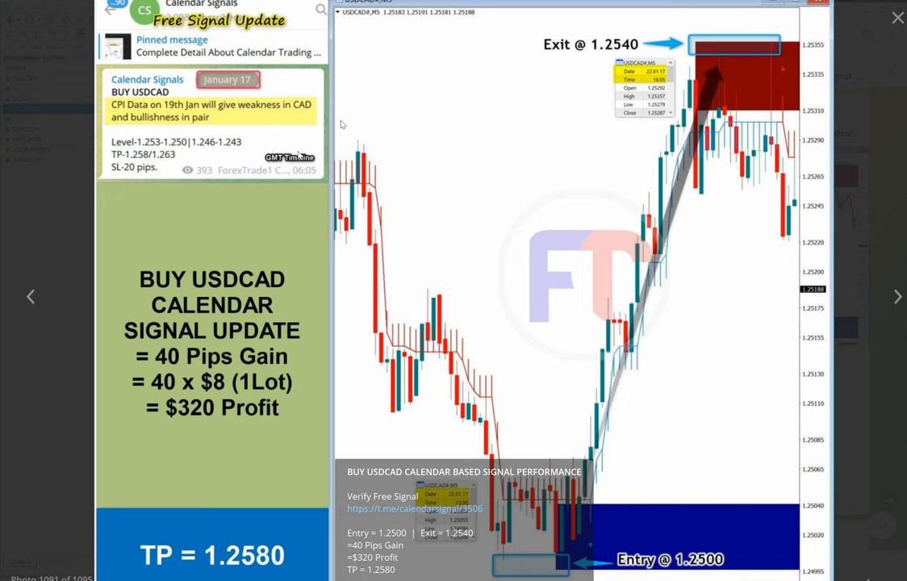
mouse_move(93, 187)
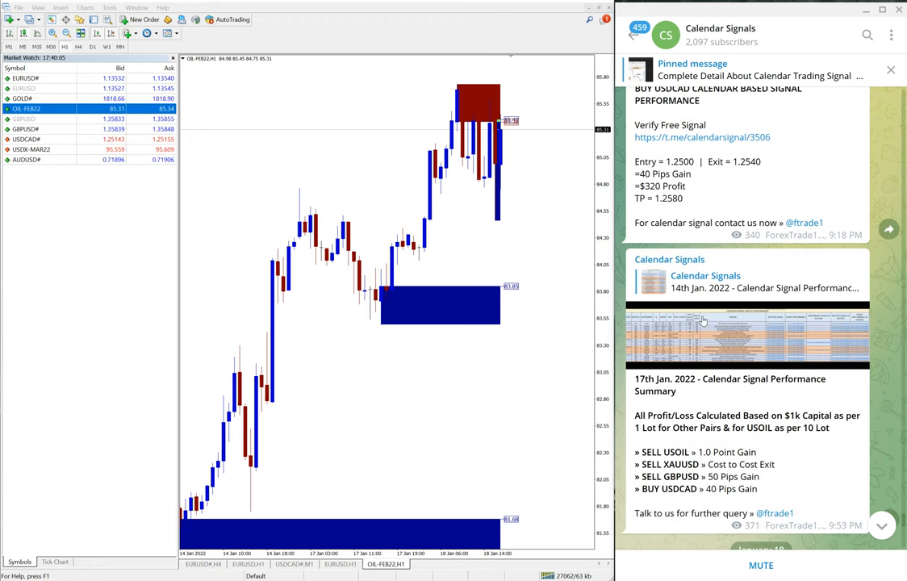
Step: Scroll down to the January 18 signals for USOIL, XAUUSD, GBPUSD and USDCAD
scroll(down, 3)
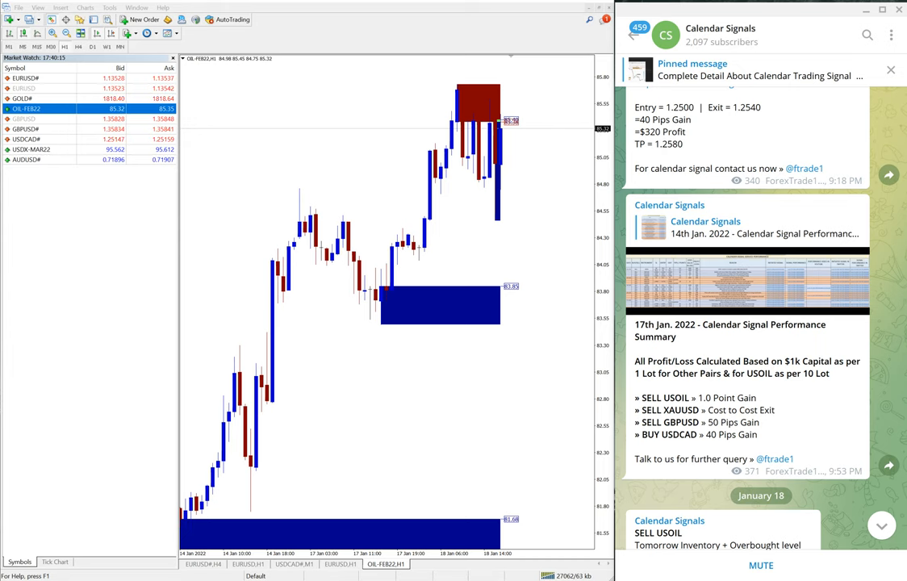
scroll(down, 3)
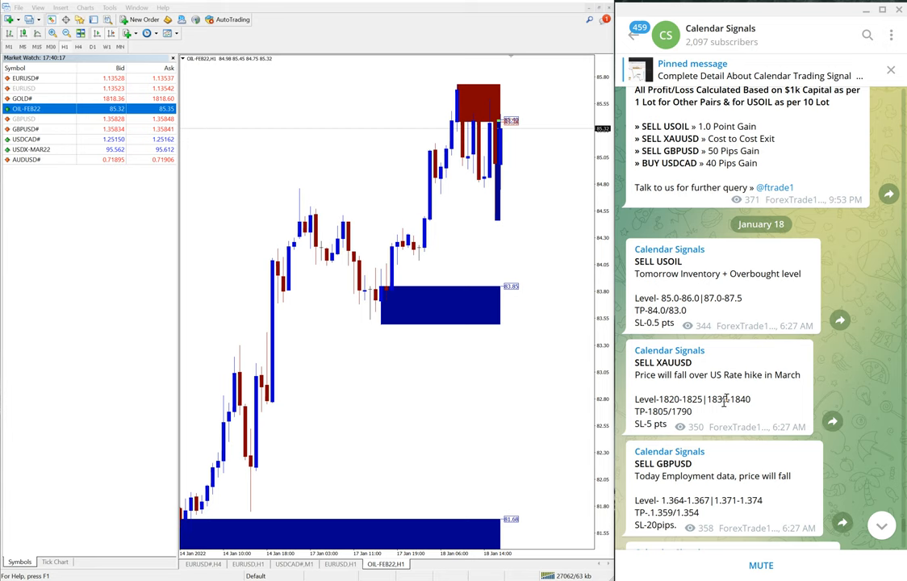
scroll(down, 3)
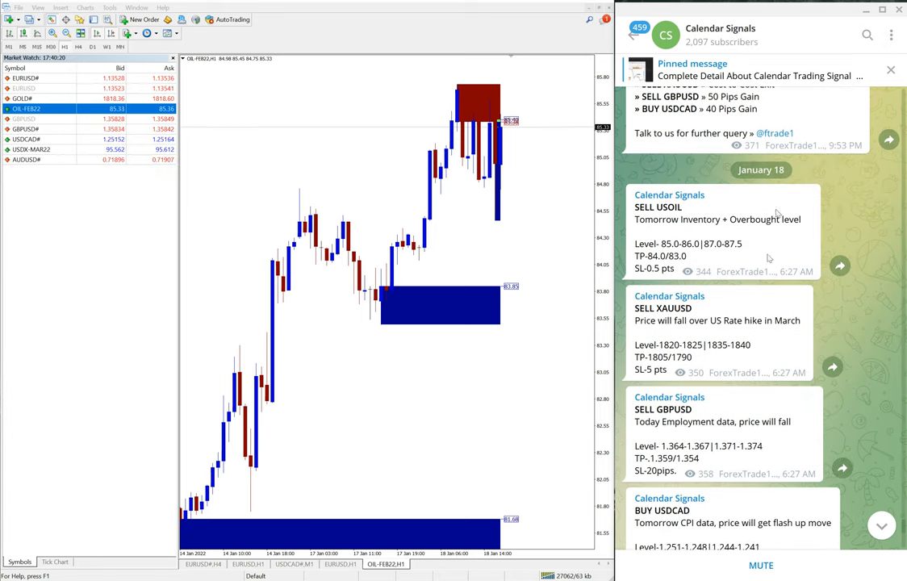
scroll(down, 3)
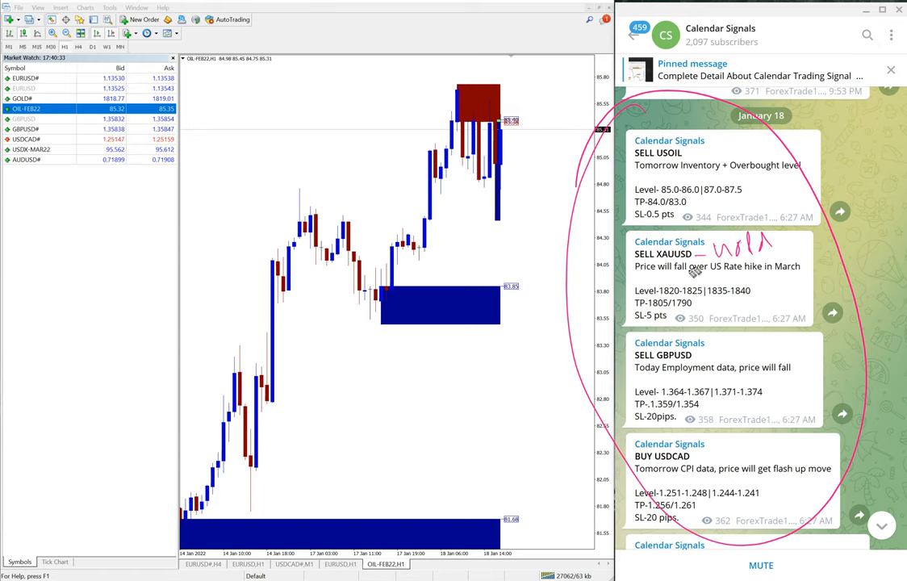
mouse_move(703, 348)
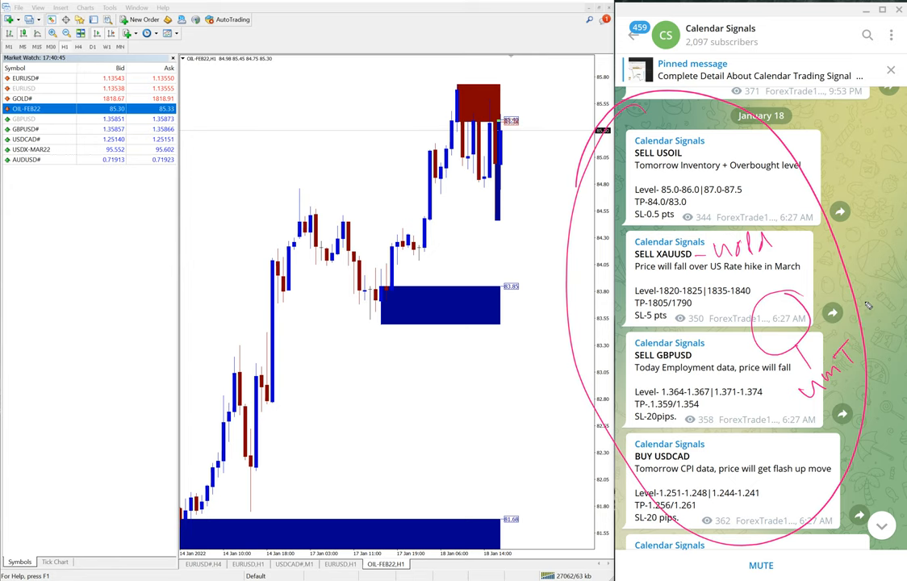
Step: Scroll to the January 18 results: SELL GBPUSD 40 pips, SELL USOIL 1.0 point, SELL XAUUSD 12 points
scroll(down, 3)
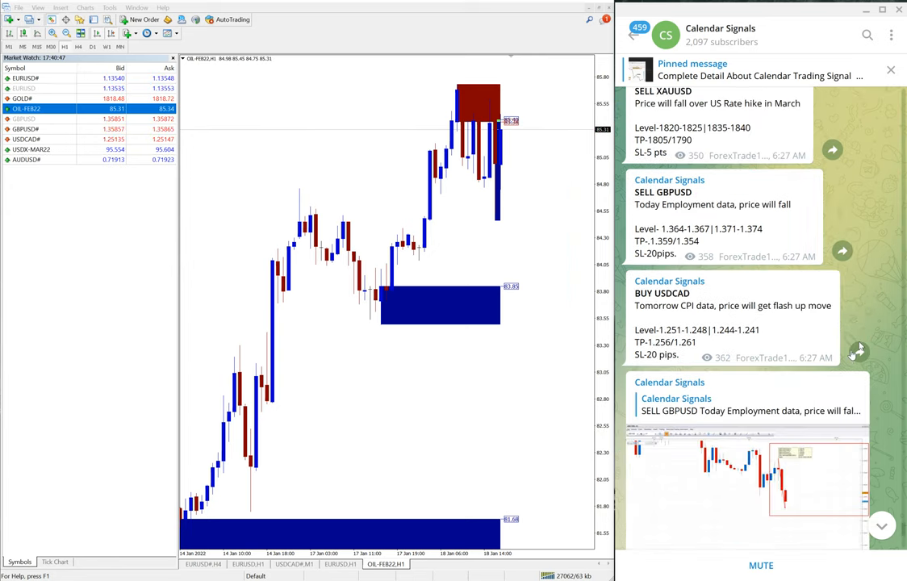
scroll(down, 3)
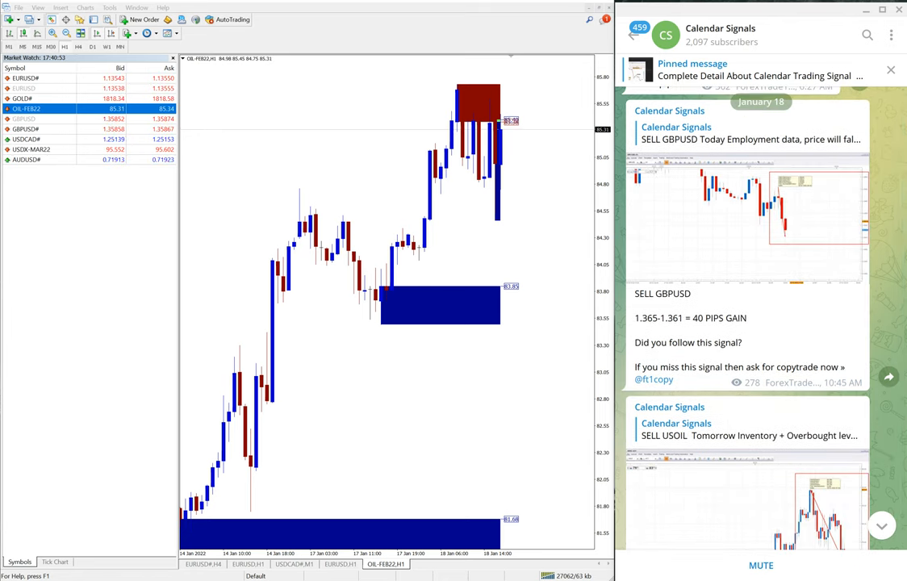
scroll(down, 3)
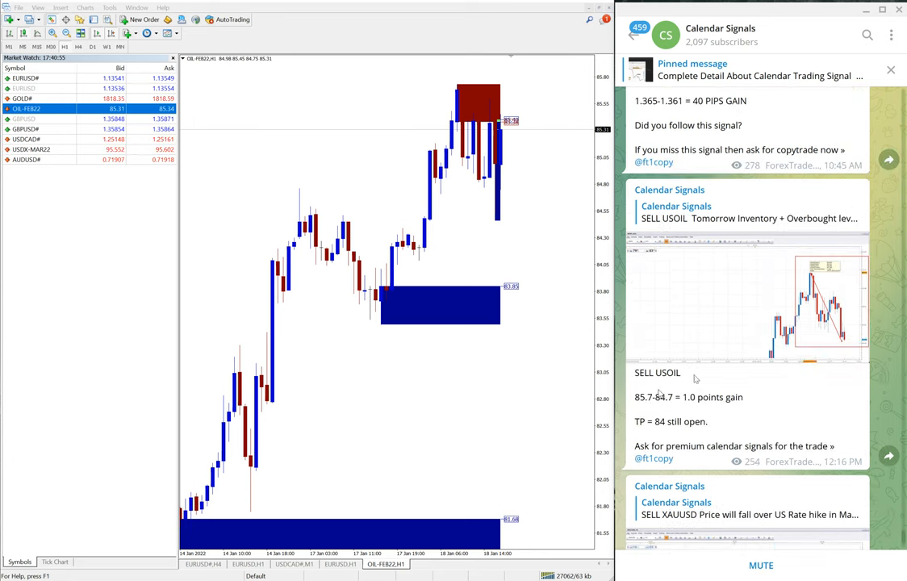
mouse_move(720, 413)
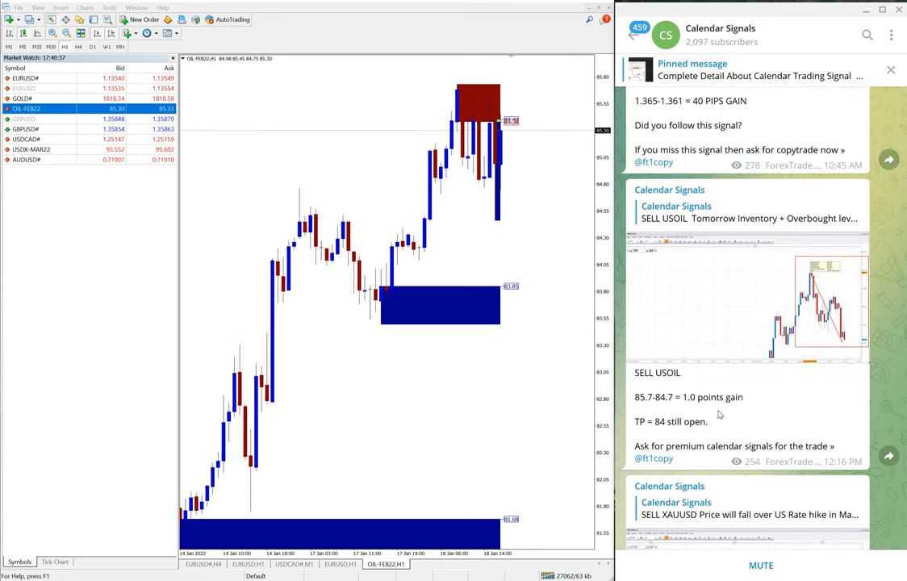
scroll(down, 3)
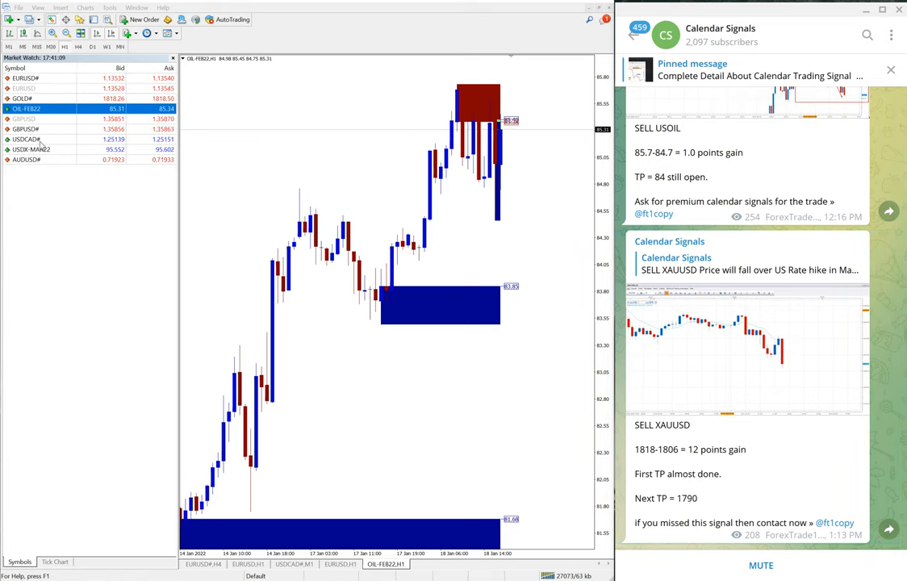
Step: Switch the MT4 chart to GOLD H1 showing its supply and demand zones
click(24, 99)
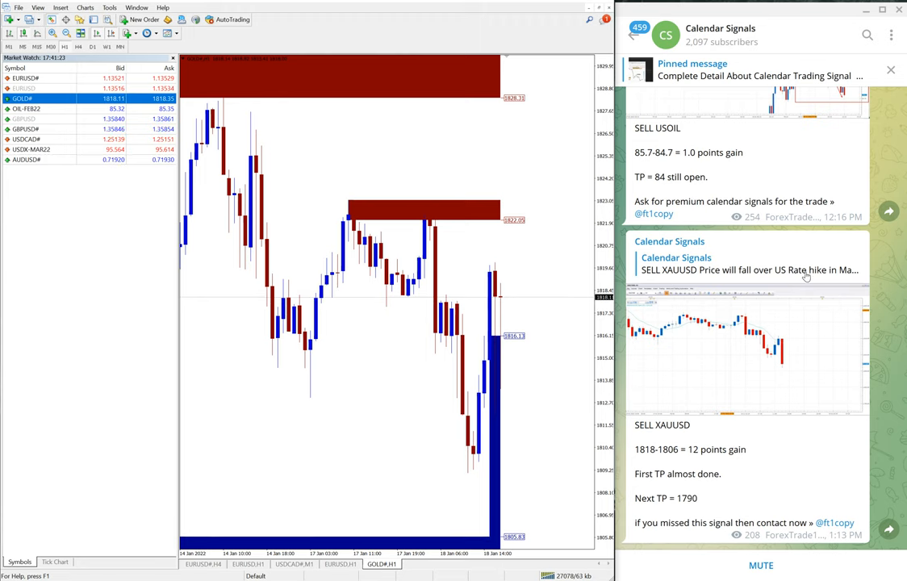
scroll(down, 3)
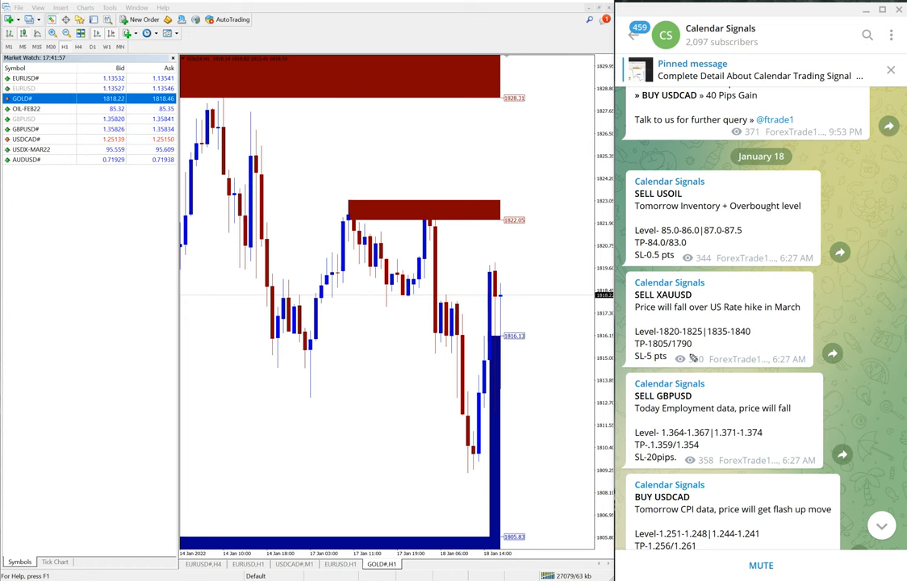
scroll(down, 3)
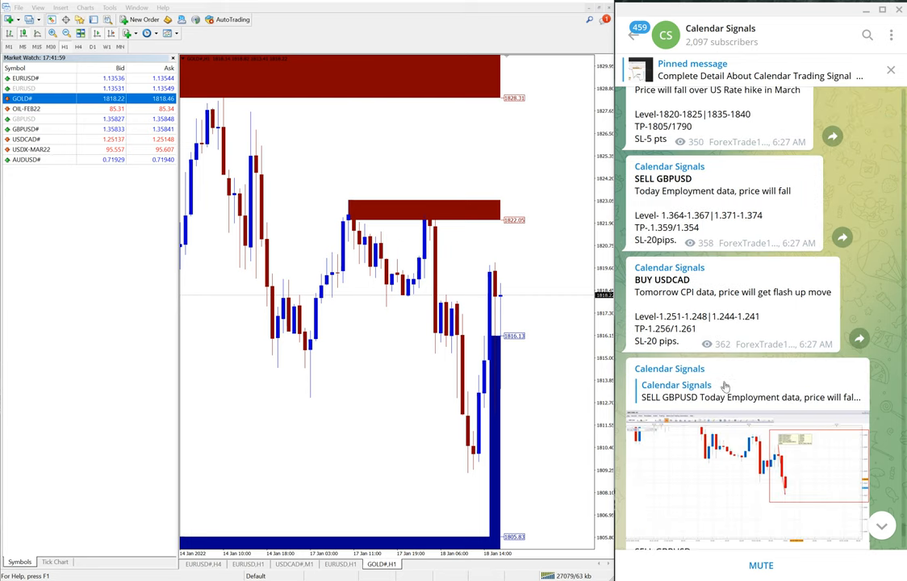
scroll(down, 3)
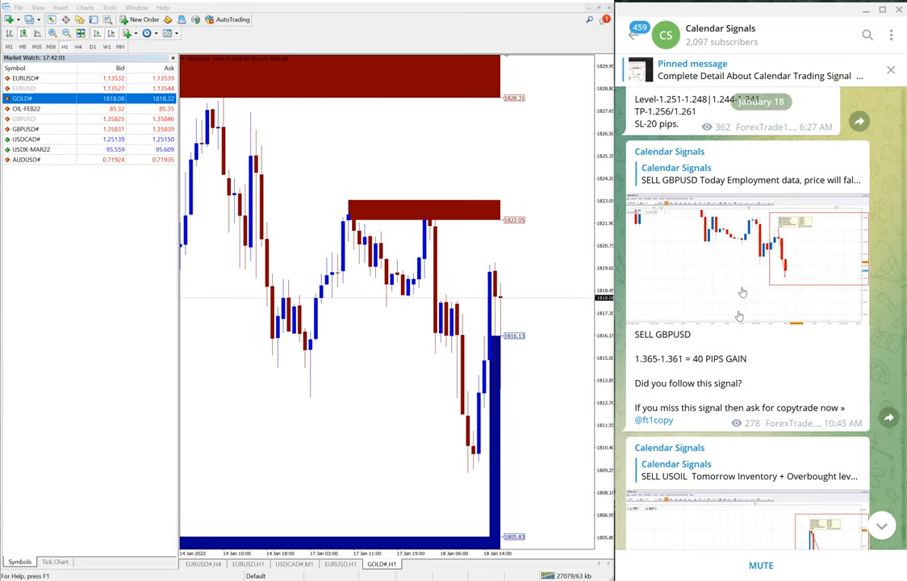
scroll(down, 3)
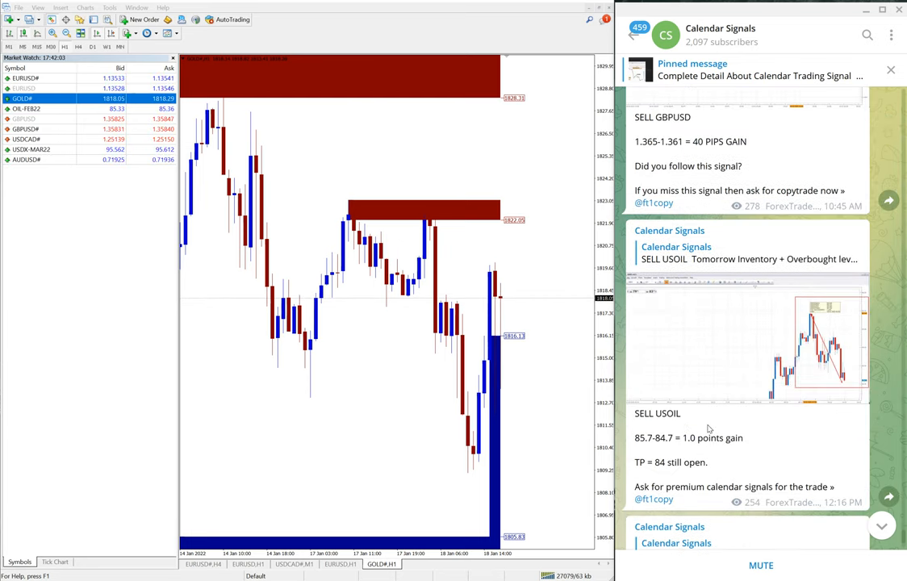
scroll(down, 3)
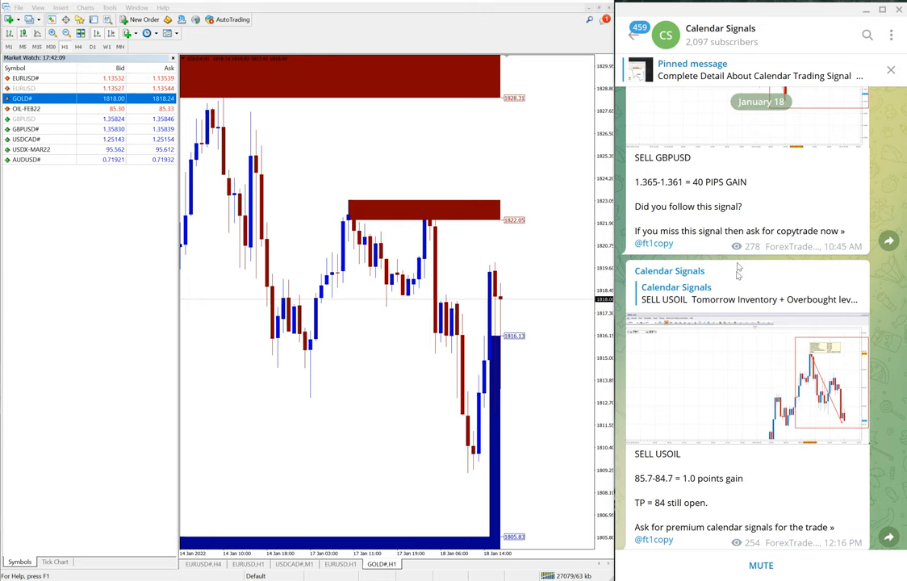
scroll(down, 3)
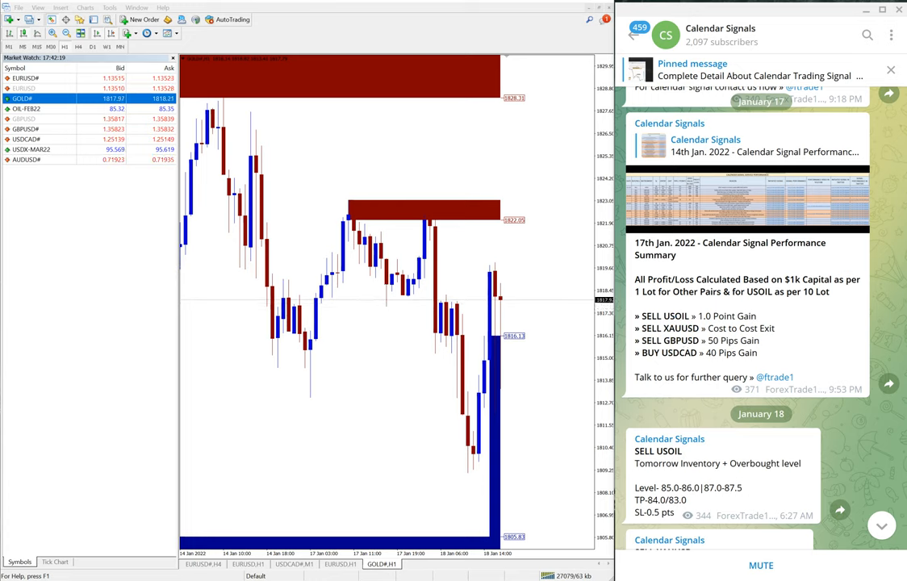
scroll(down, 3)
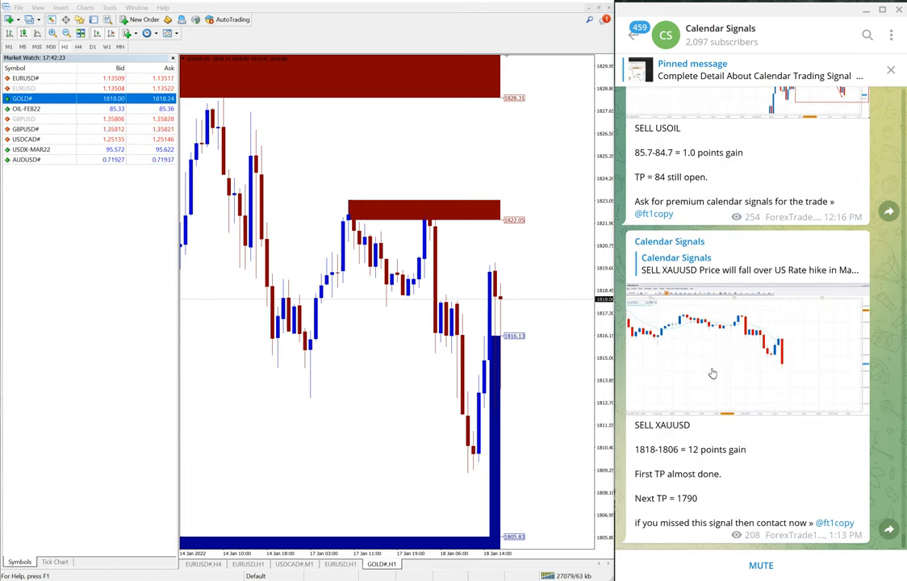
mouse_move(765, 441)
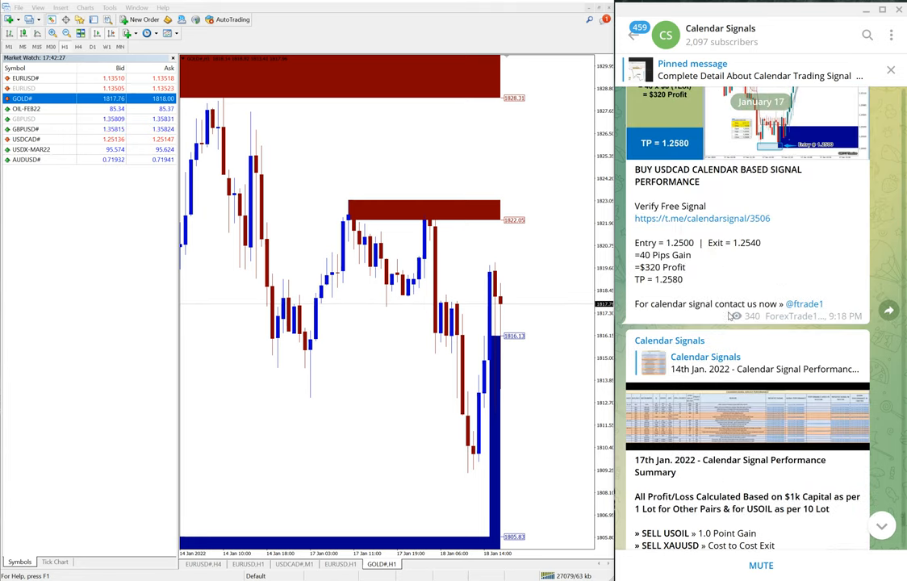
scroll(down, 3)
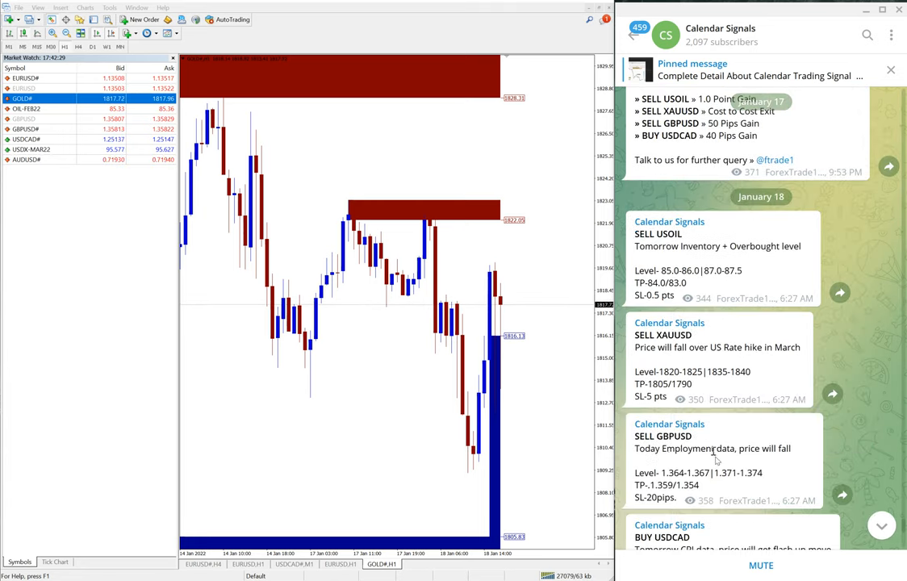